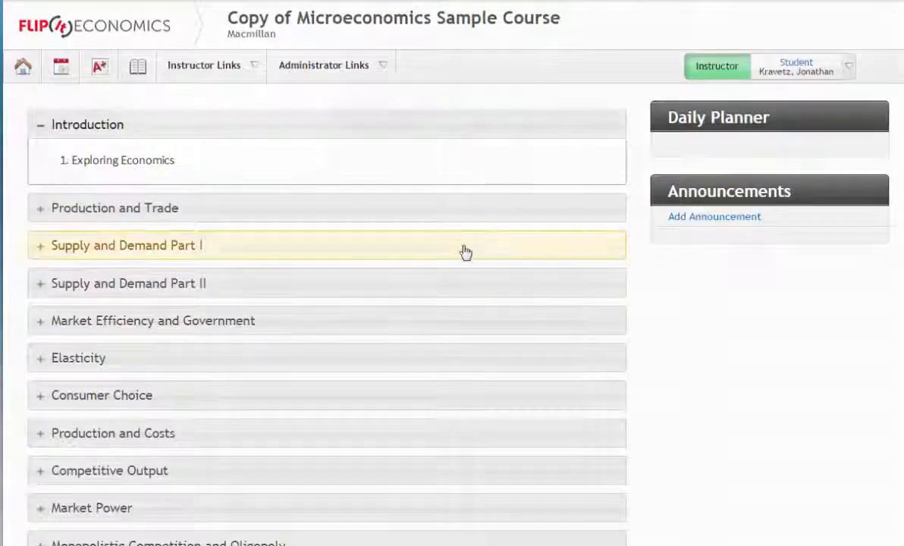
Reach Global Course Settings from the Instructor Links course wizard menu.
{"action": "left_click", "coordinate": [205, 64]}
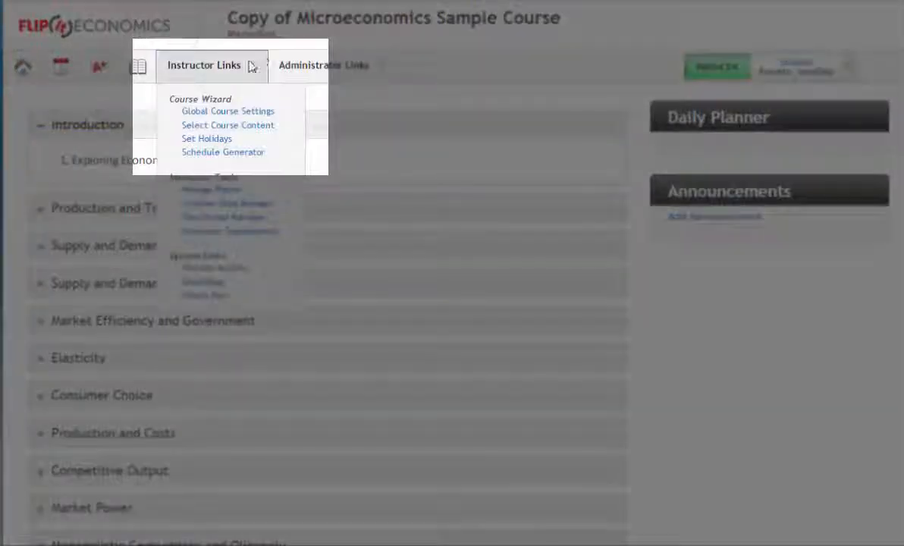
{"action": "mouse_move", "coordinate": [228, 110]}
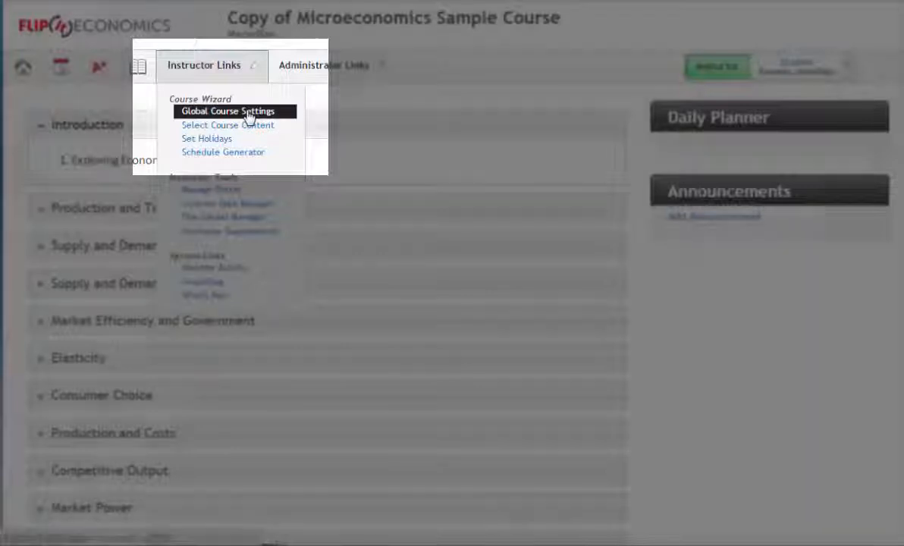
{"action": "left_click", "coordinate": [227, 111]}
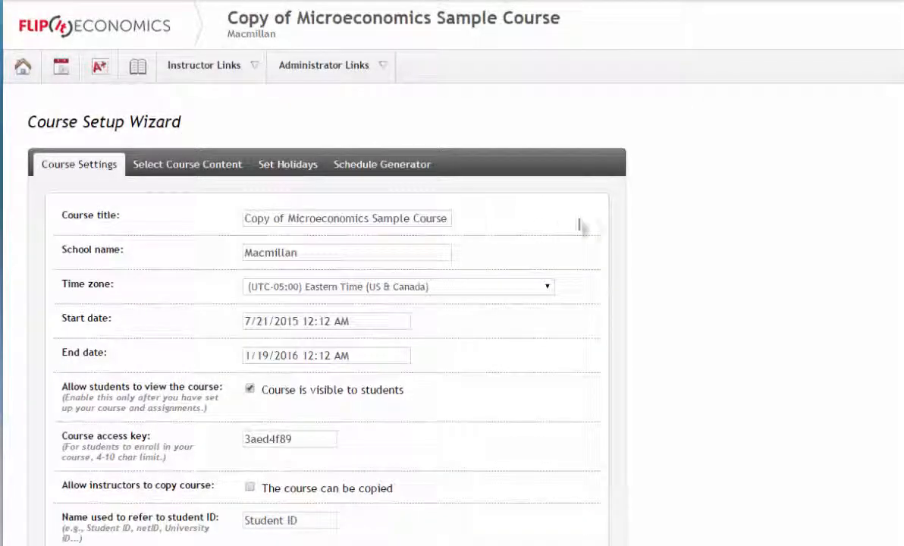
{"action": "mouse_move", "coordinate": [676, 242]}
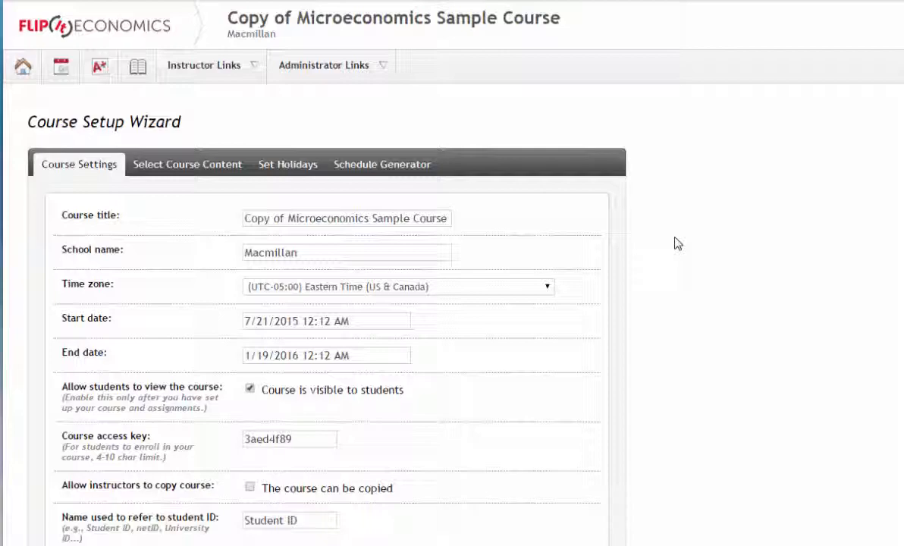
{"action": "scroll", "scroll_direction": "down", "scroll_amount": 3}
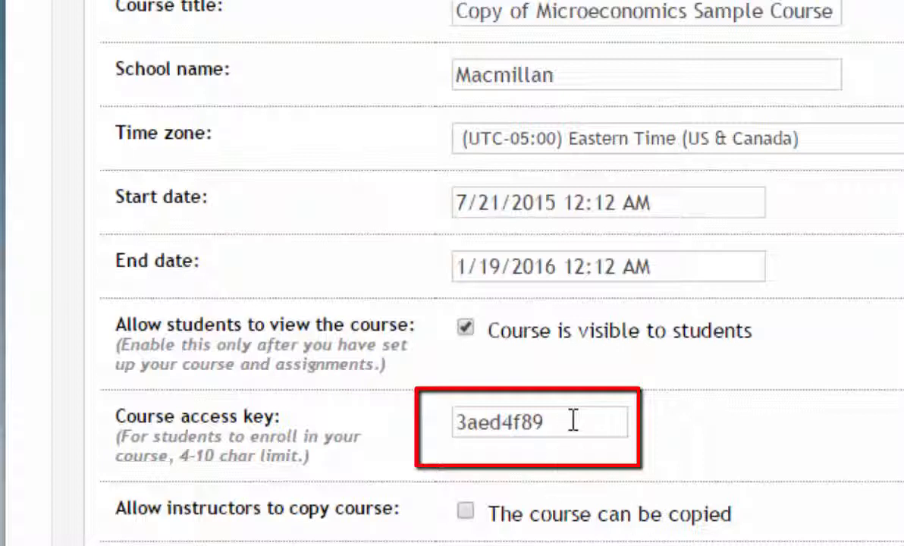
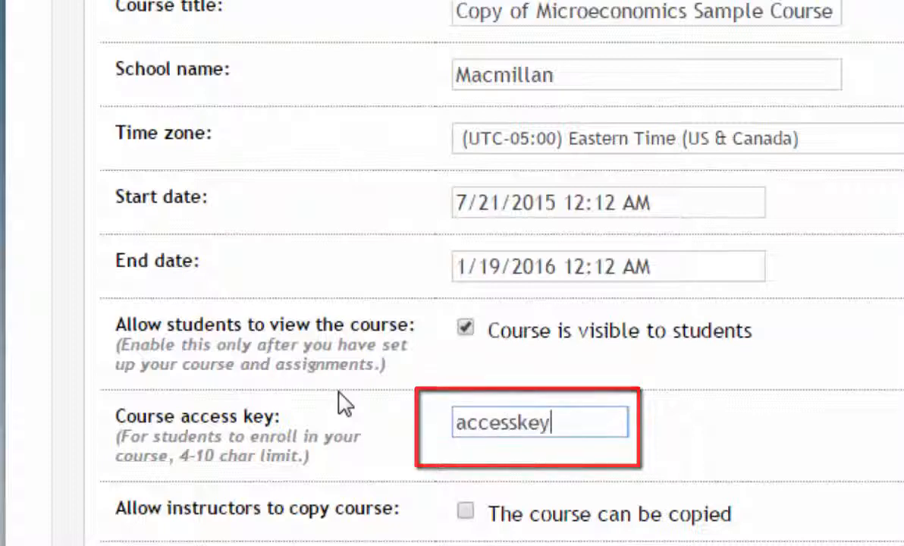
{"action": "scroll", "scroll_direction": "down", "scroll_amount": 3}
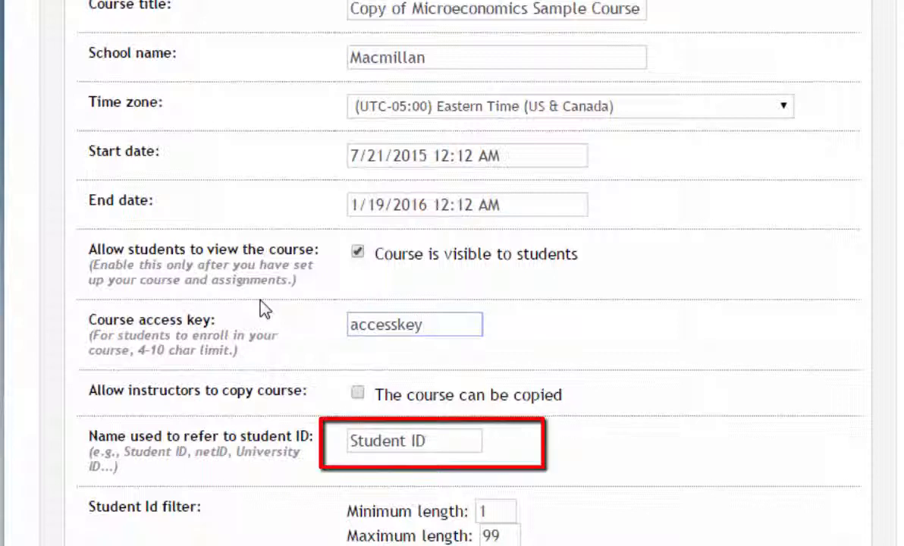
{"action": "mouse_move", "coordinate": [758, 443]}
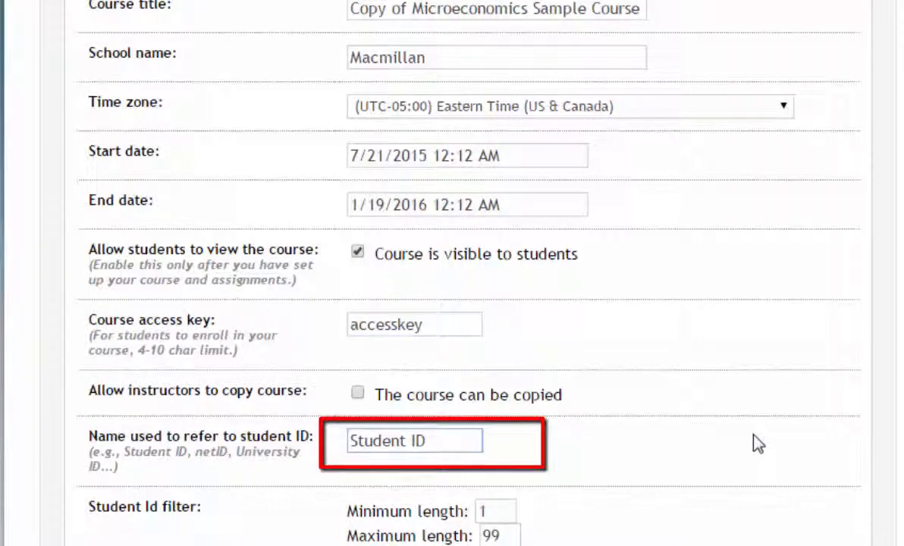
Review the Student ID name field and save the course settings.
{"action": "left_click", "coordinate": [414, 440]}
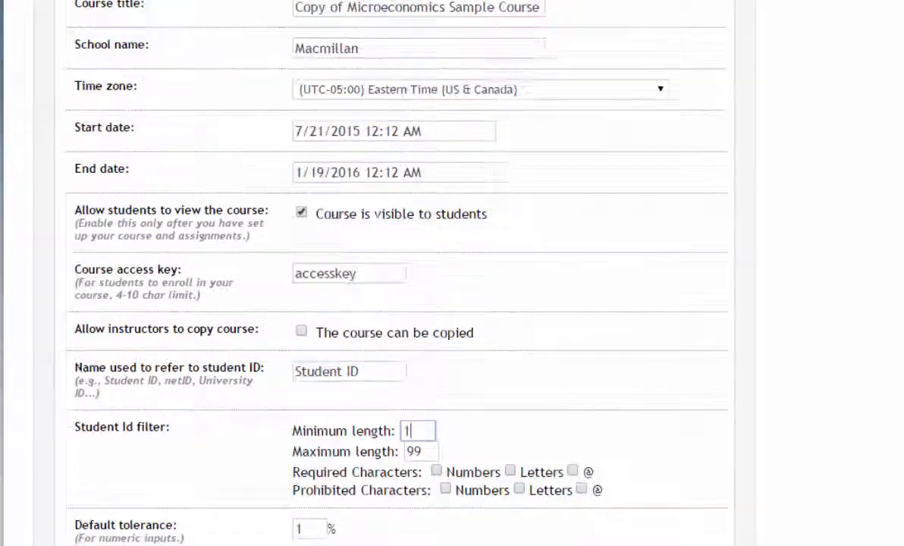
{"action": "scroll", "scroll_direction": "down", "scroll_amount": 3}
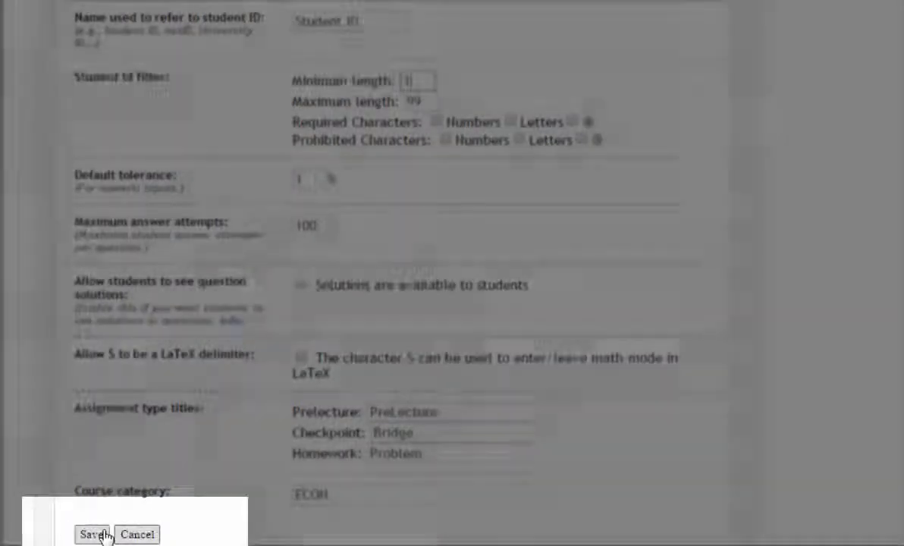
{"action": "left_click", "coordinate": [94, 534]}
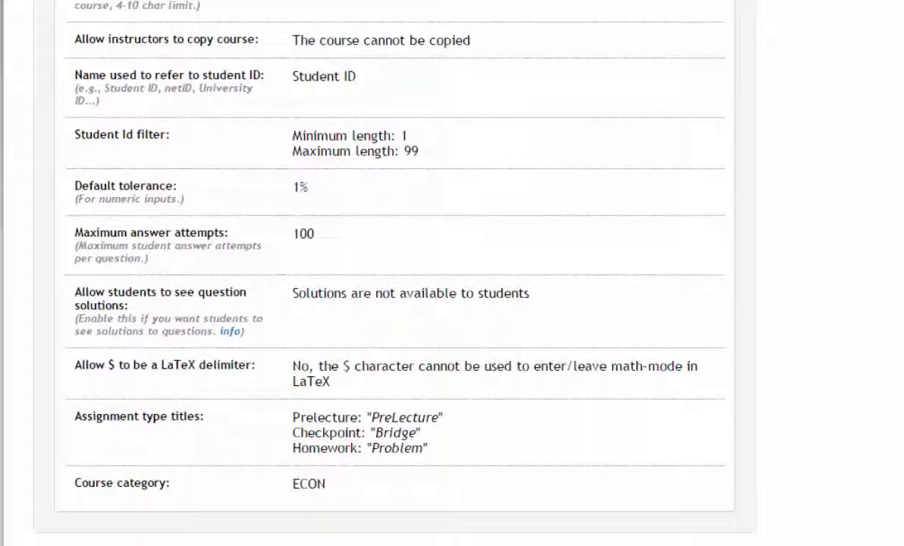
{"action": "scroll", "scroll_direction": "up", "scroll_amount": 3}
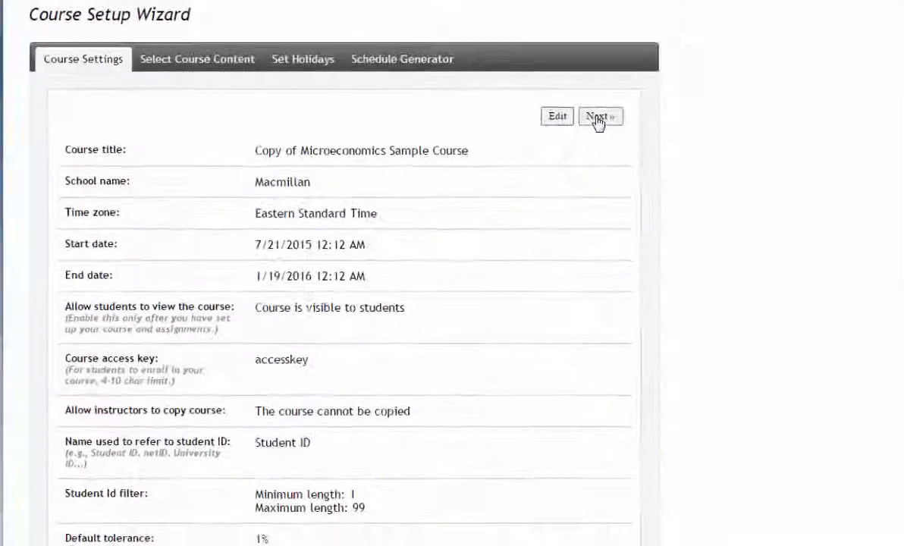
Move to Select Course Content and remove 'Economic Models and Production Possibilities' from Production and Trade.
{"action": "left_click", "coordinate": [599, 116]}
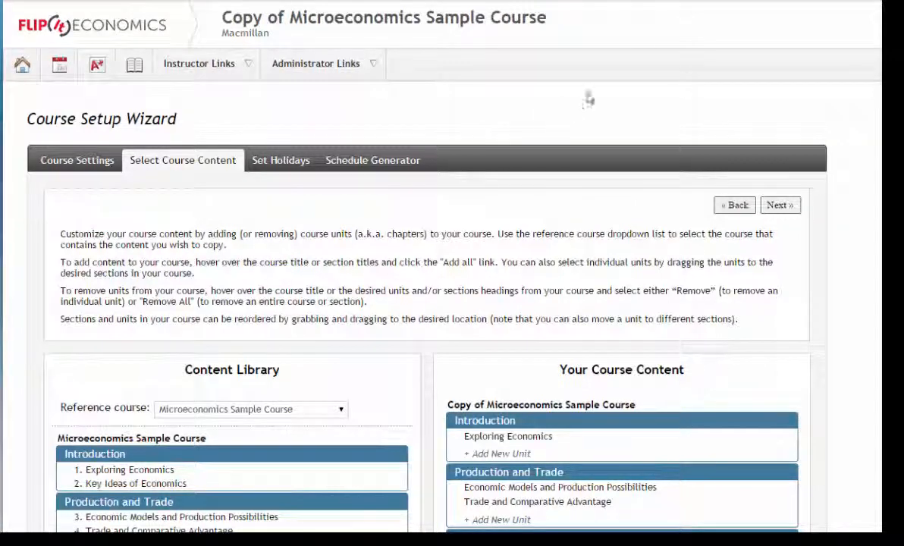
{"action": "scroll", "scroll_direction": "down", "scroll_amount": 3}
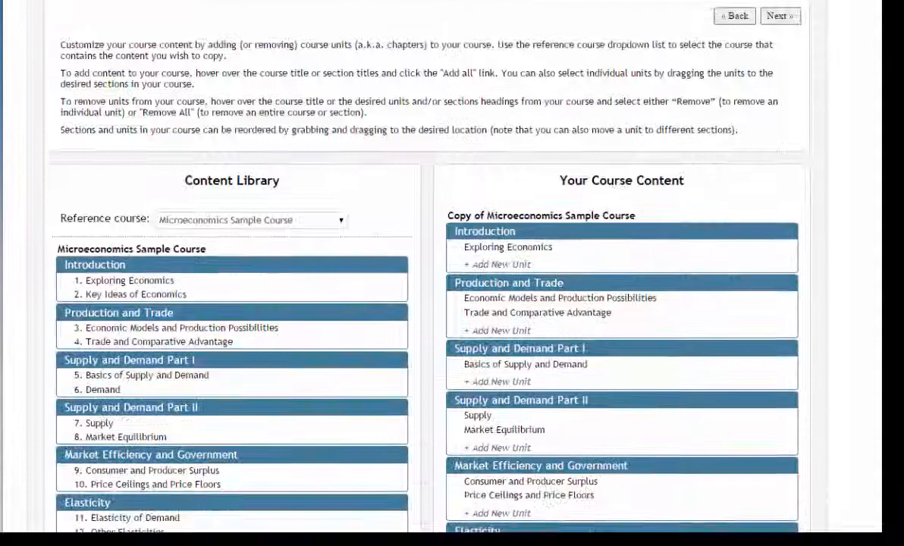
{"action": "scroll", "scroll_direction": "down", "scroll_amount": 3}
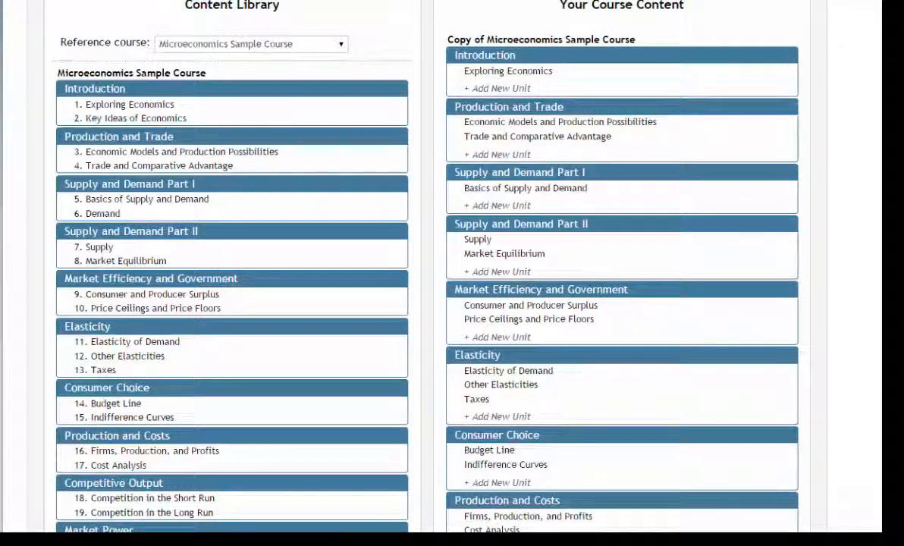
{"action": "mouse_move", "coordinate": [537, 136]}
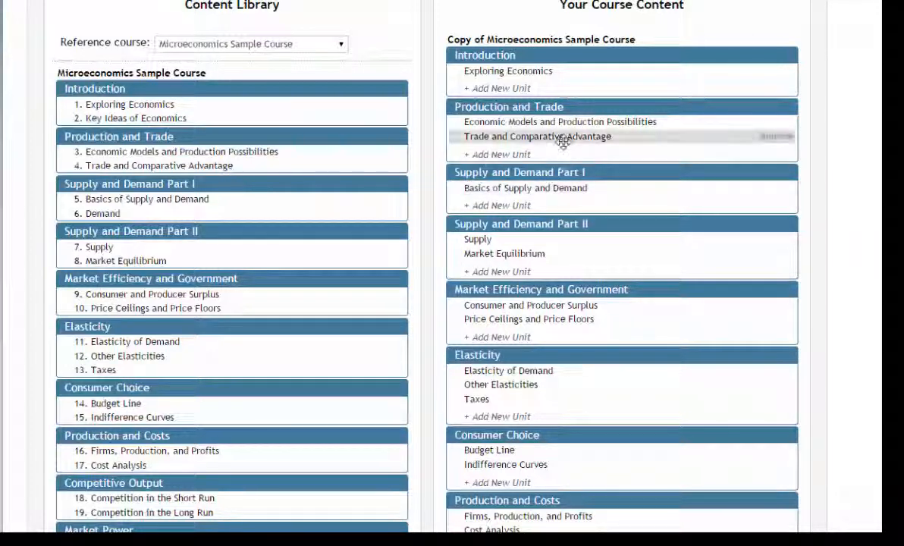
{"action": "left_click_drag", "start_coordinate": [537, 137], "coordinate": [536, 122]}
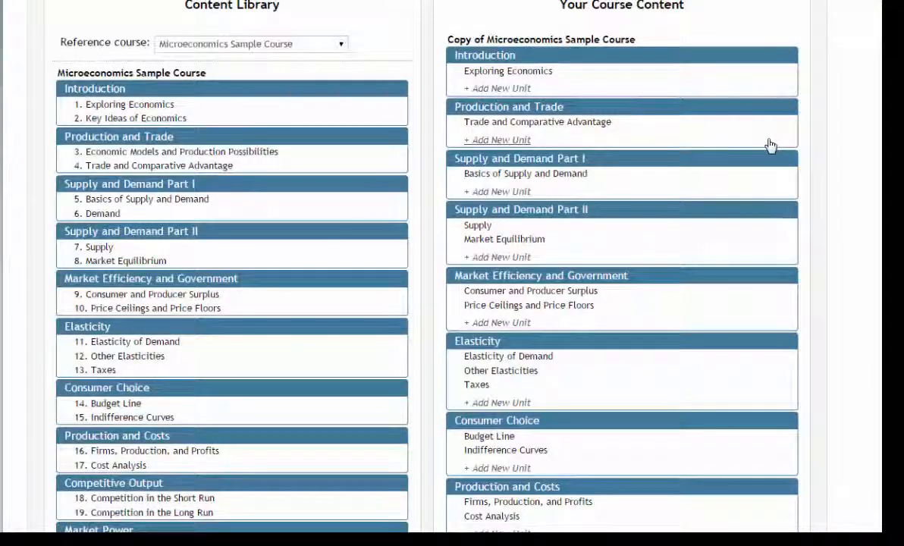
{"action": "mouse_move", "coordinate": [758, 144]}
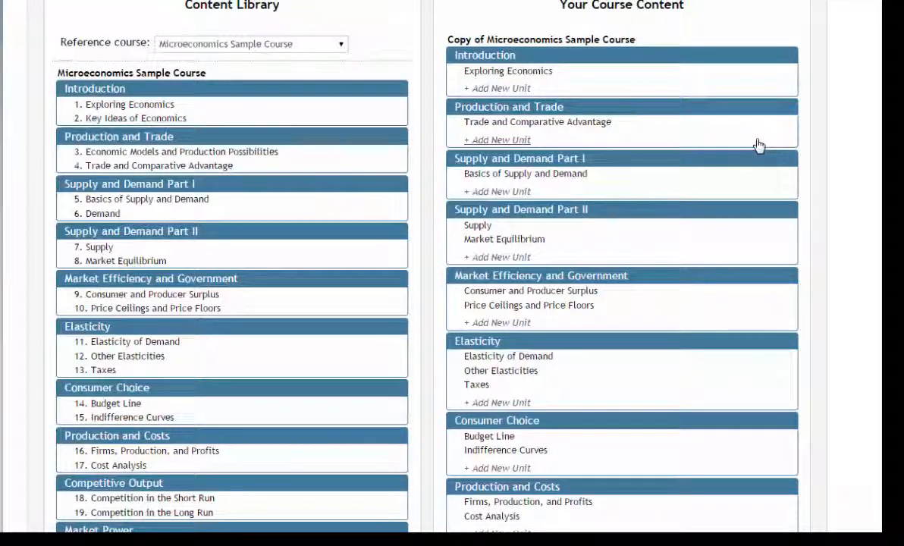
{"action": "mouse_move", "coordinate": [727, 146]}
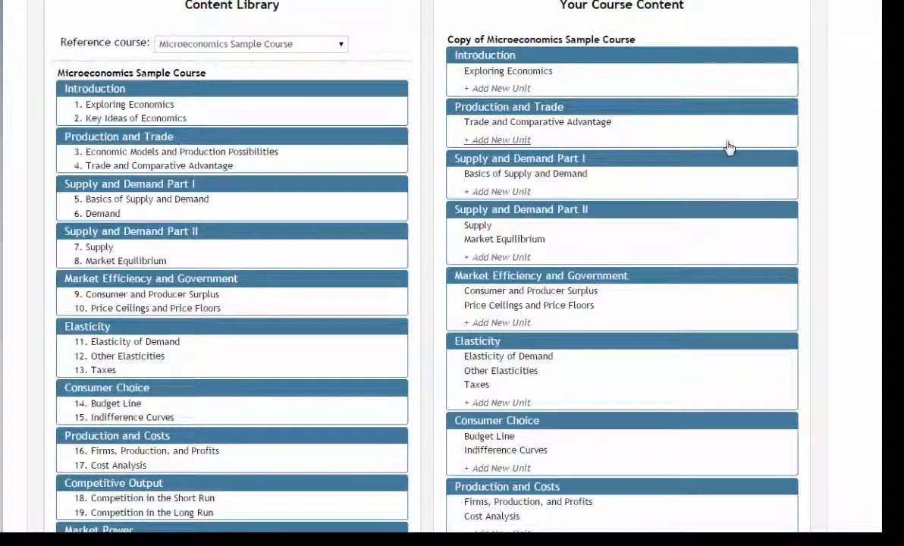
{"action": "mouse_move", "coordinate": [164, 118]}
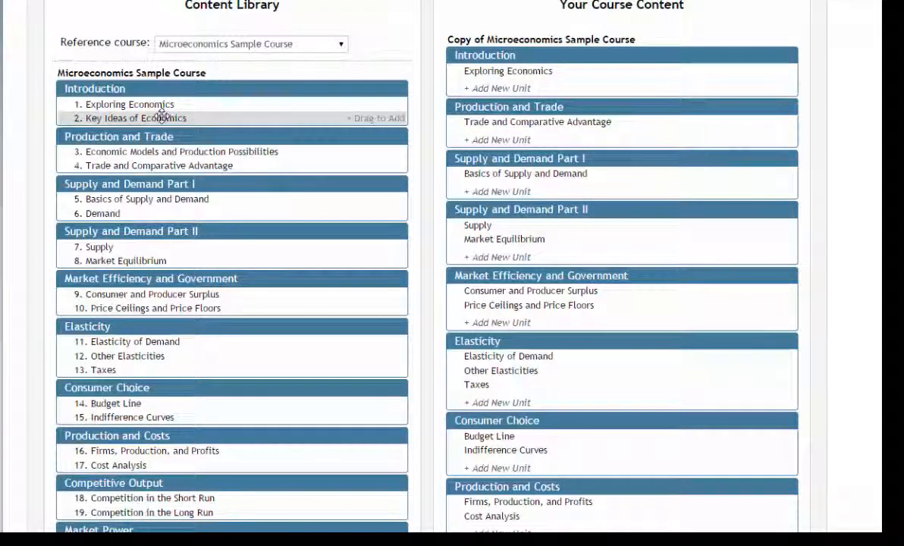
Add 'Key Ideas of Economics' to Introduction and create a new unit titled 'Unit'.
{"action": "left_click_drag", "start_coordinate": [136, 118], "coordinate": [531, 82]}
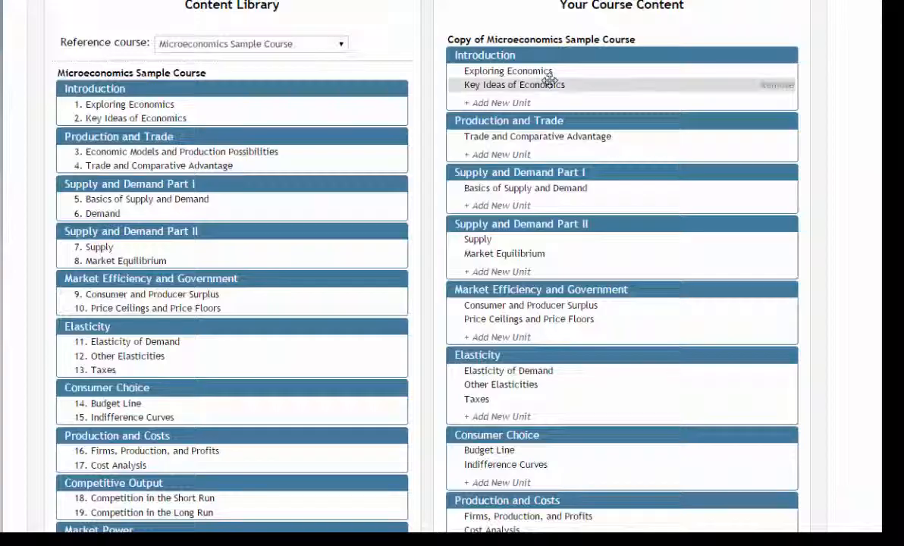
{"action": "mouse_move", "coordinate": [537, 85]}
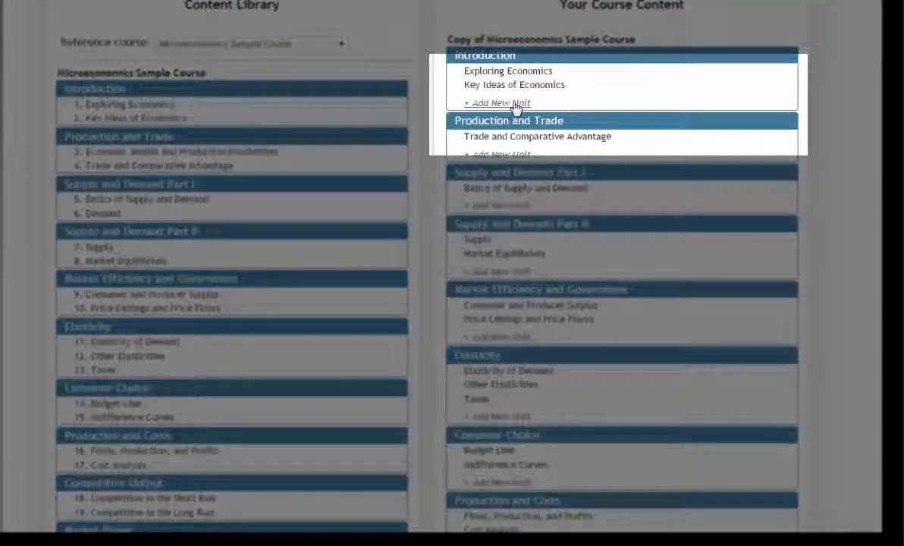
{"action": "left_click", "coordinate": [498, 103]}
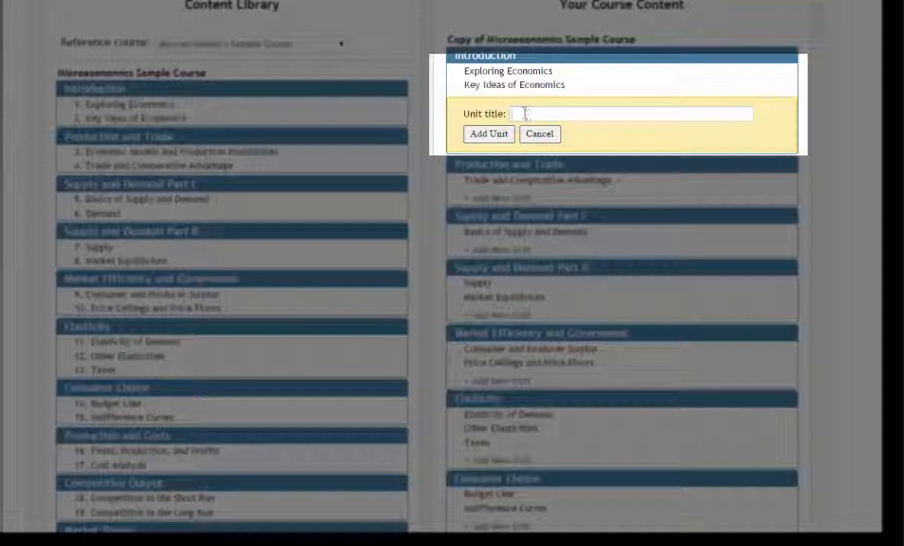
{"action": "type", "text": "Unit"}
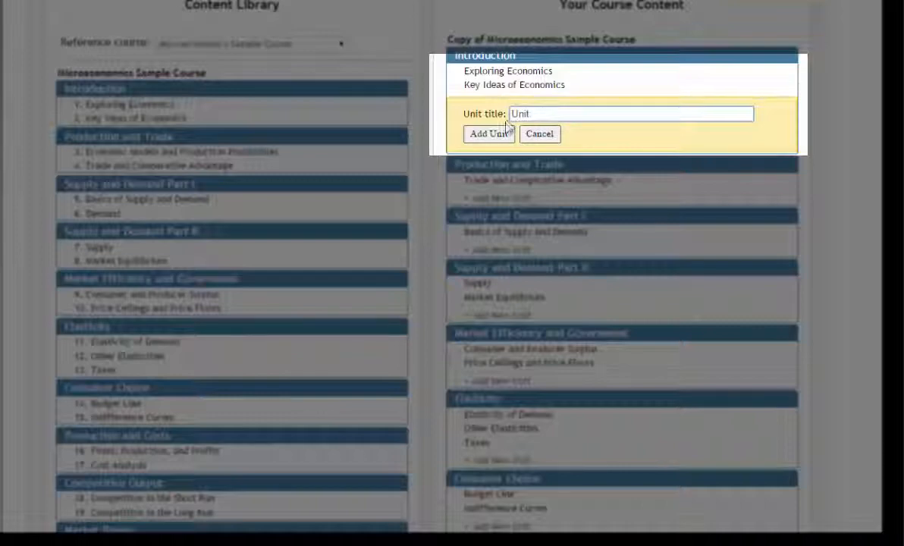
{"action": "left_click", "coordinate": [488, 134]}
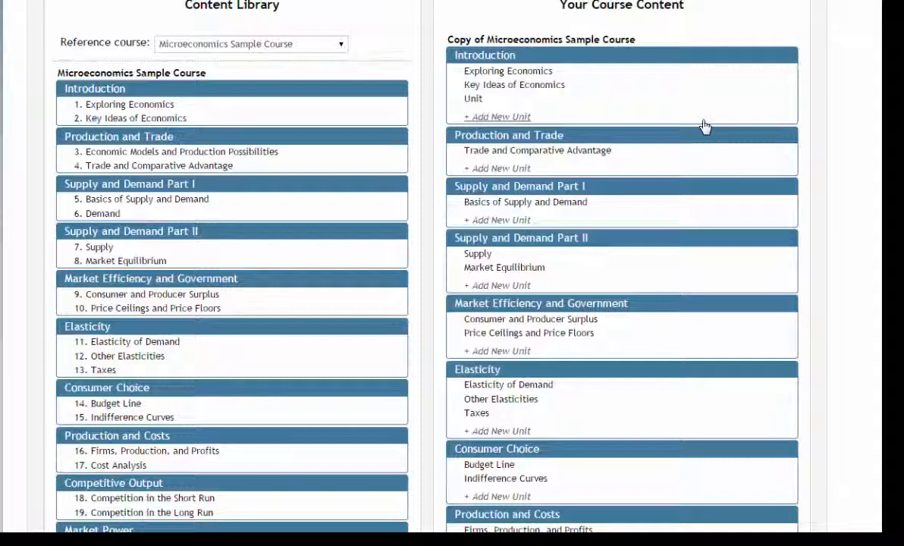
{"action": "mouse_move", "coordinate": [685, 127]}
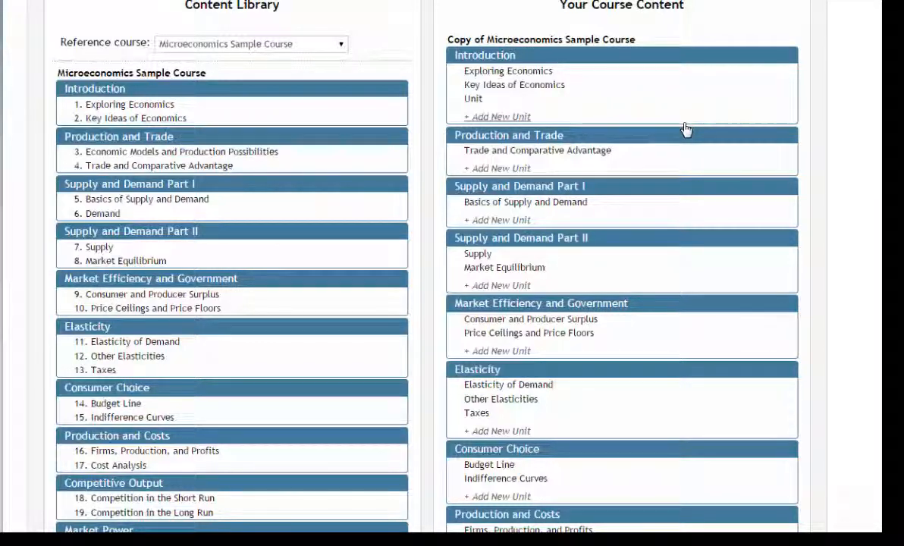
{"action": "scroll", "scroll_direction": "up", "scroll_amount": 3}
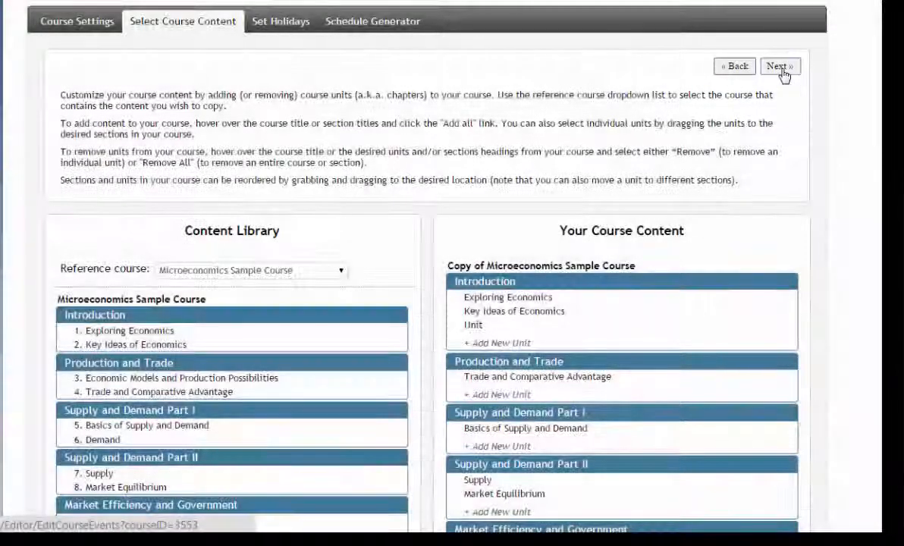
On the Set Holidays step, mark July 21 and July 23, 2015 as no-lecture days.
{"action": "left_click", "coordinate": [777, 67]}
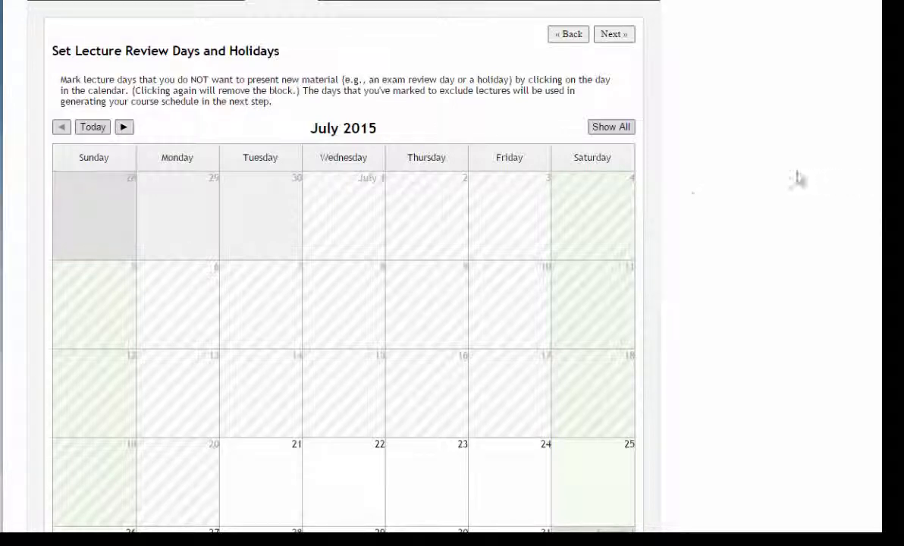
{"action": "mouse_move", "coordinate": [640, 263]}
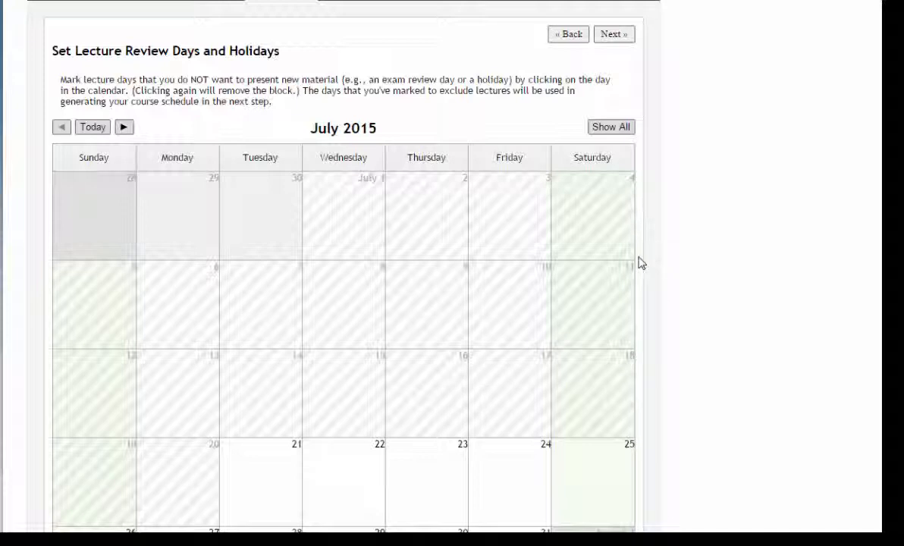
{"action": "mouse_move", "coordinate": [352, 319]}
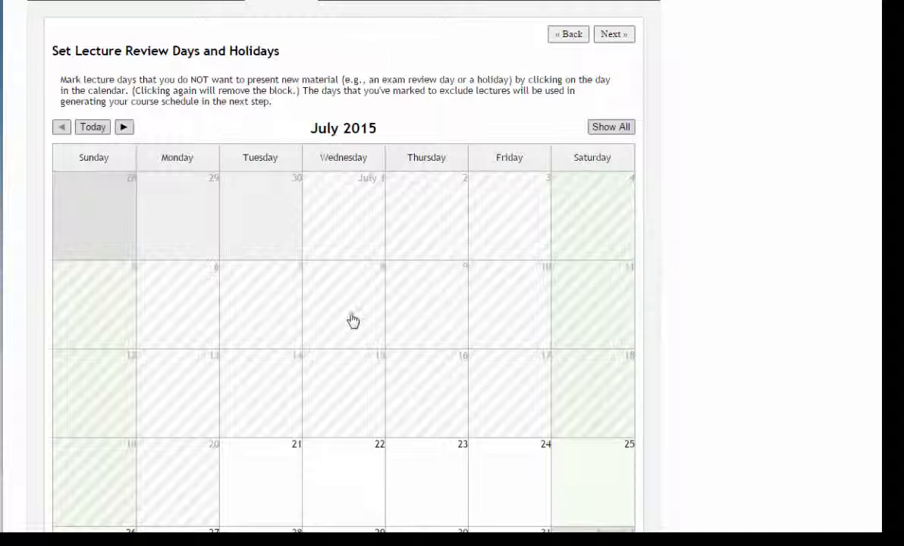
{"action": "mouse_move", "coordinate": [257, 467]}
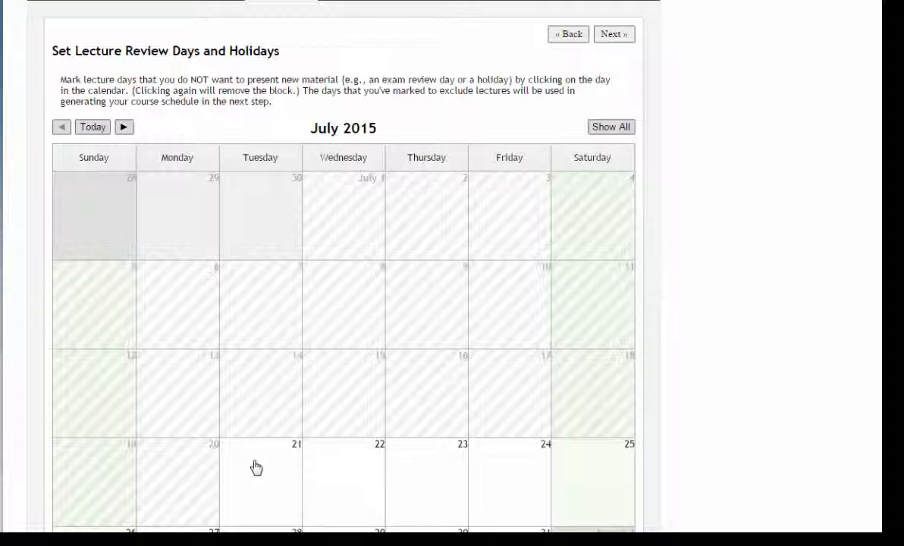
{"action": "left_click", "coordinate": [426, 482]}
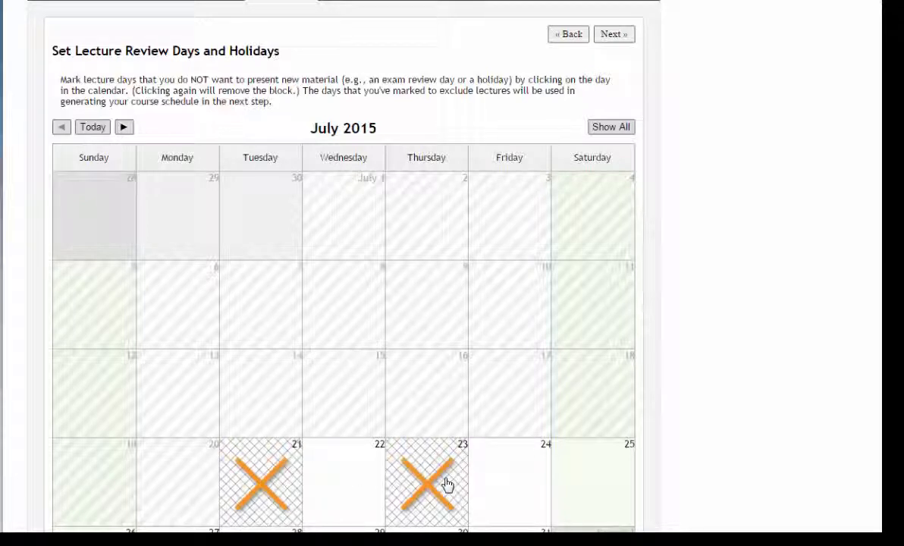
{"action": "mouse_move", "coordinate": [482, 479]}
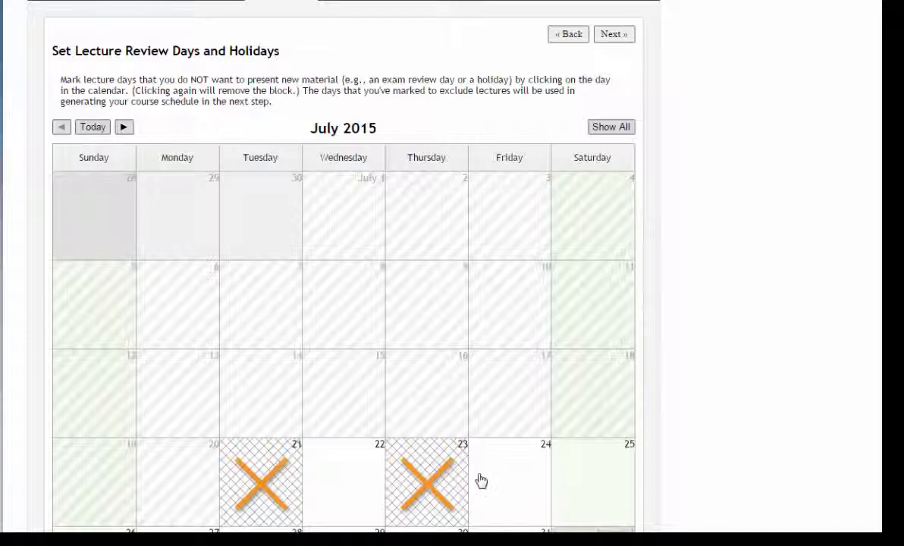
{"action": "scroll", "scroll_direction": "up", "scroll_amount": 3}
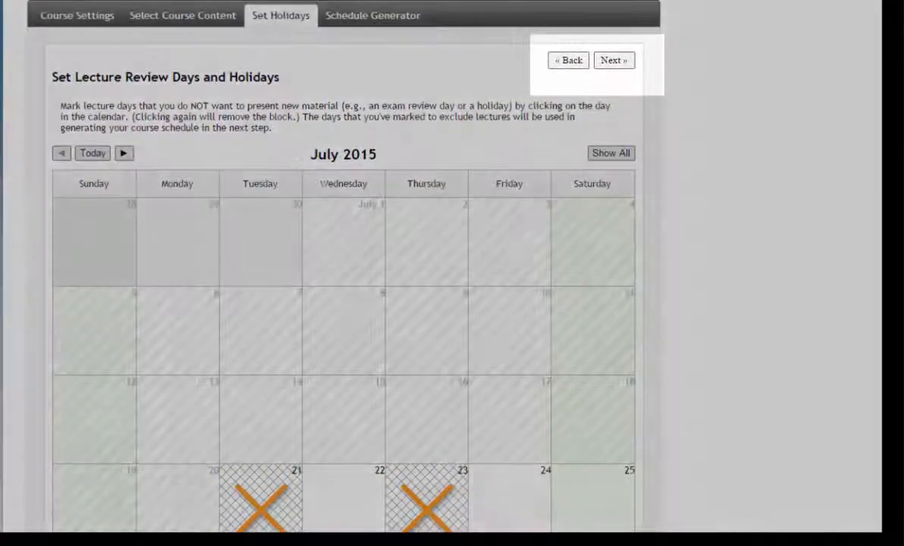
Advance to the Schedule Generator and review default PreLecture, Bridge and Problem settings.
{"action": "left_click", "coordinate": [612, 60]}
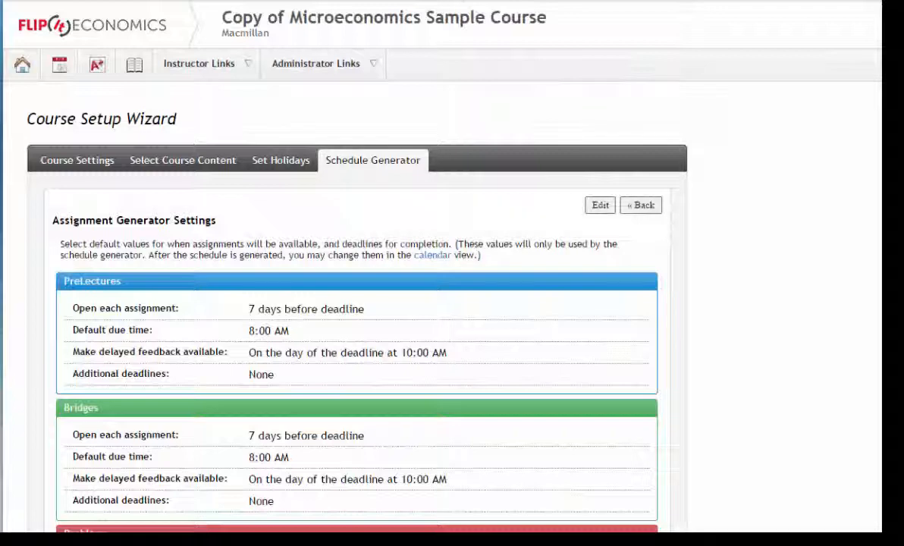
{"action": "scroll", "scroll_direction": "down", "scroll_amount": 3}
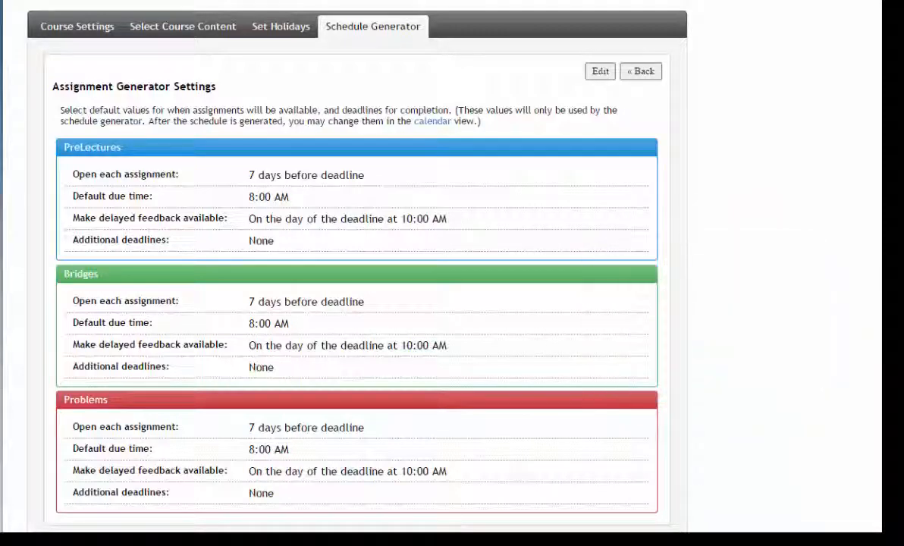
{"action": "left_click", "coordinate": [599, 72]}
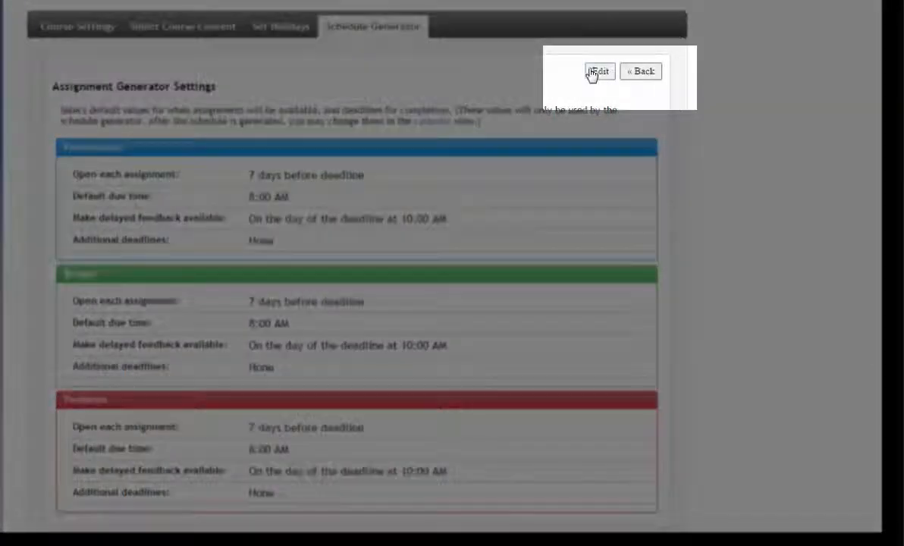
Make assignment settings editable and add PreLectures Deadline #2 worth 80% credit.
{"action": "left_click", "coordinate": [597, 71]}
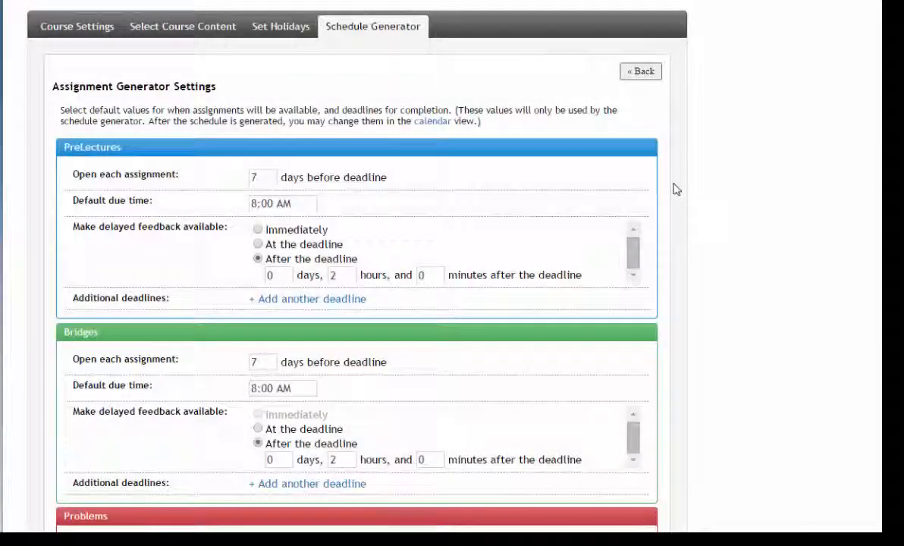
{"action": "mouse_move", "coordinate": [667, 194]}
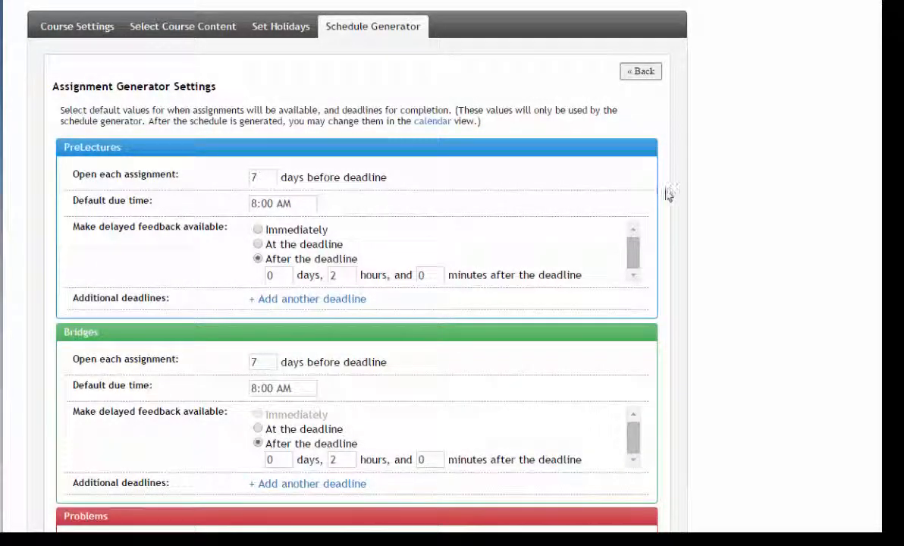
{"action": "left_click", "coordinate": [306, 297]}
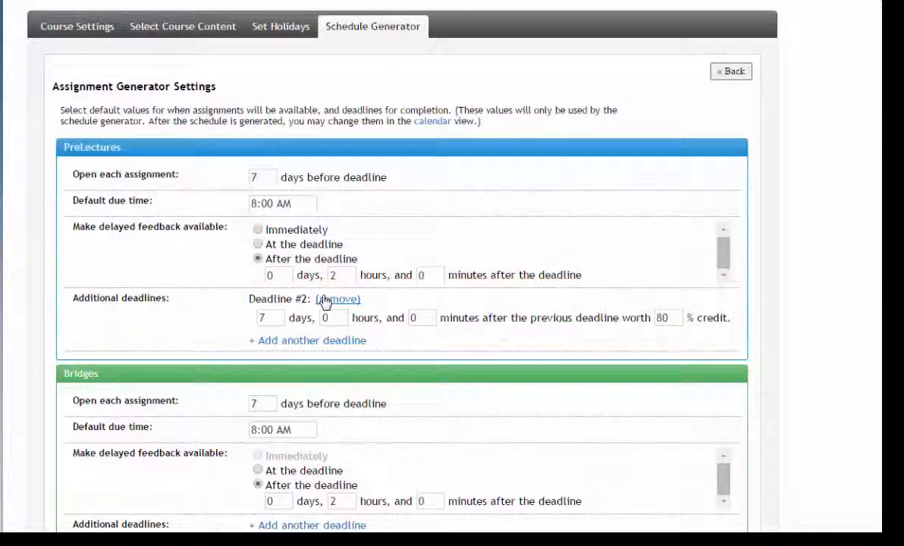
{"action": "scroll", "scroll_direction": "down", "scroll_amount": 3}
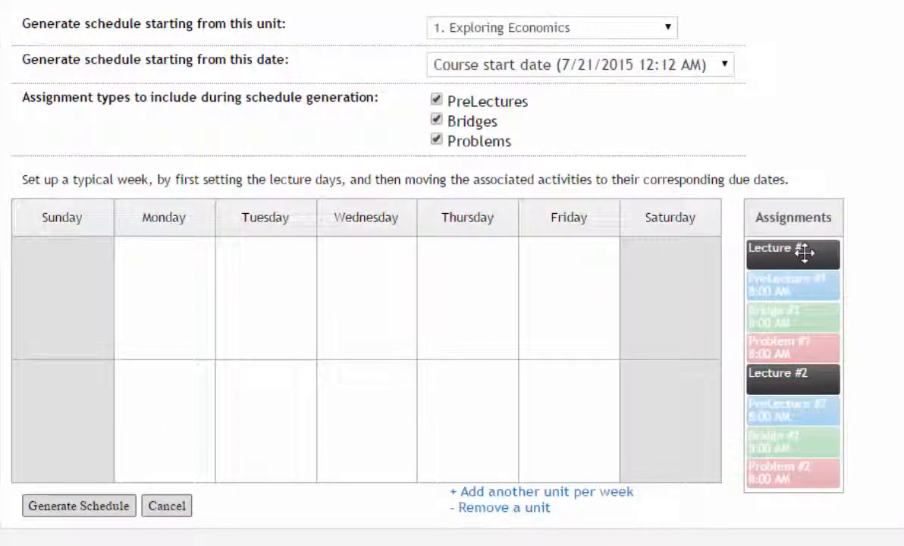
Place Lecture and PreLecture #1 on Tuesday and #2 on Thursday.
{"action": "left_click_drag", "start_coordinate": [791, 253], "coordinate": [265, 253]}
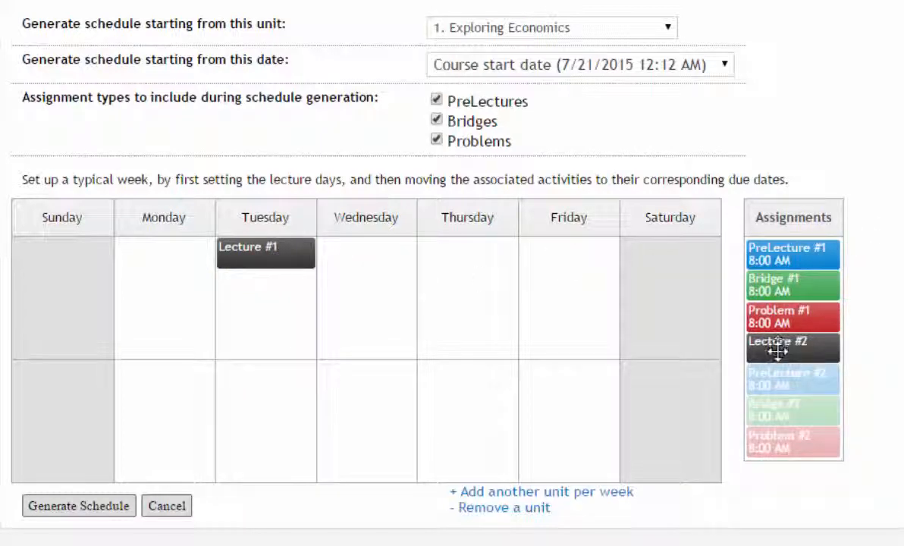
{"action": "left_click_drag", "start_coordinate": [792, 349], "coordinate": [467, 251]}
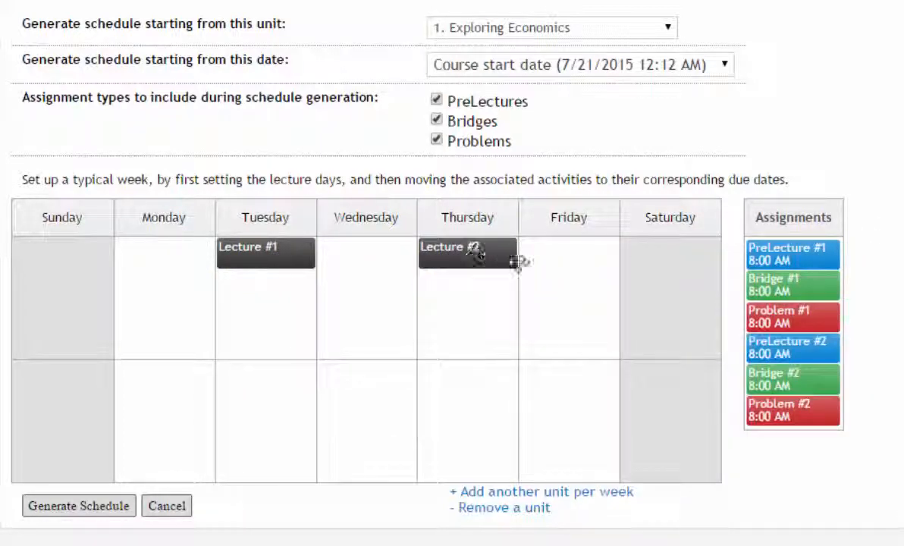
{"action": "left_click_drag", "start_coordinate": [792, 253], "coordinate": [670, 253]}
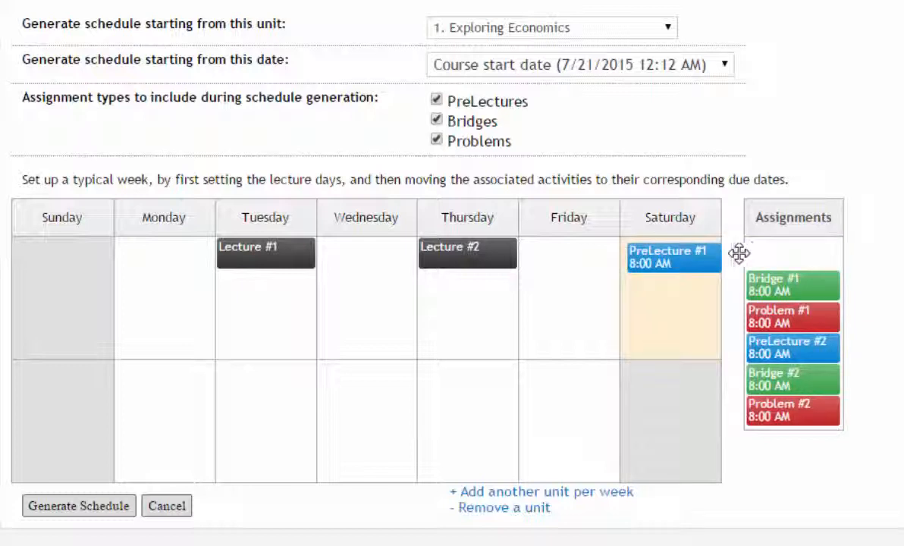
{"action": "left_click_drag", "start_coordinate": [670, 258], "coordinate": [265, 285]}
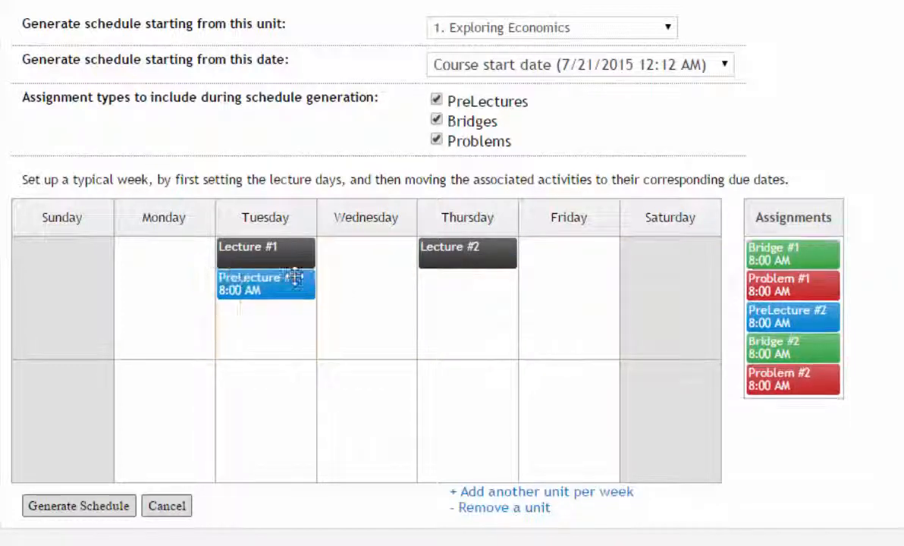
{"action": "left_click_drag", "start_coordinate": [791, 317], "coordinate": [478, 285]}
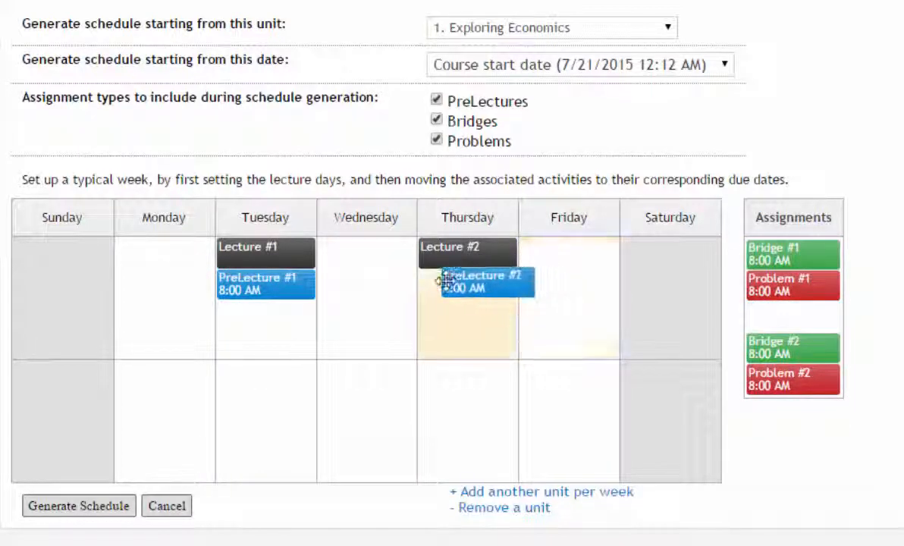
{"action": "left_click_drag", "start_coordinate": [485, 280], "coordinate": [467, 285]}
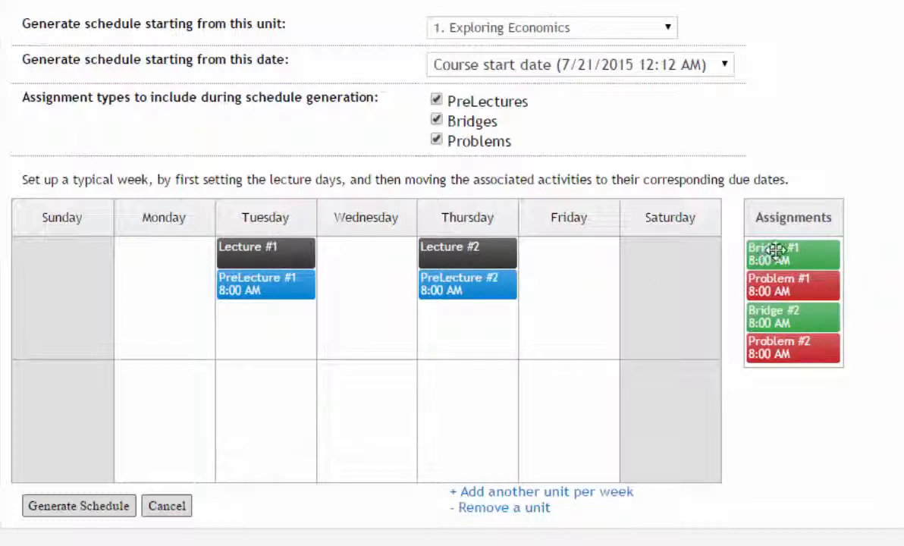
Place Bridge #1 Tuesday, Bridge #2 Thursday, Problem #1 Wednesday and Problem #2 Friday.
{"action": "left_click_drag", "start_coordinate": [791, 255], "coordinate": [266, 314]}
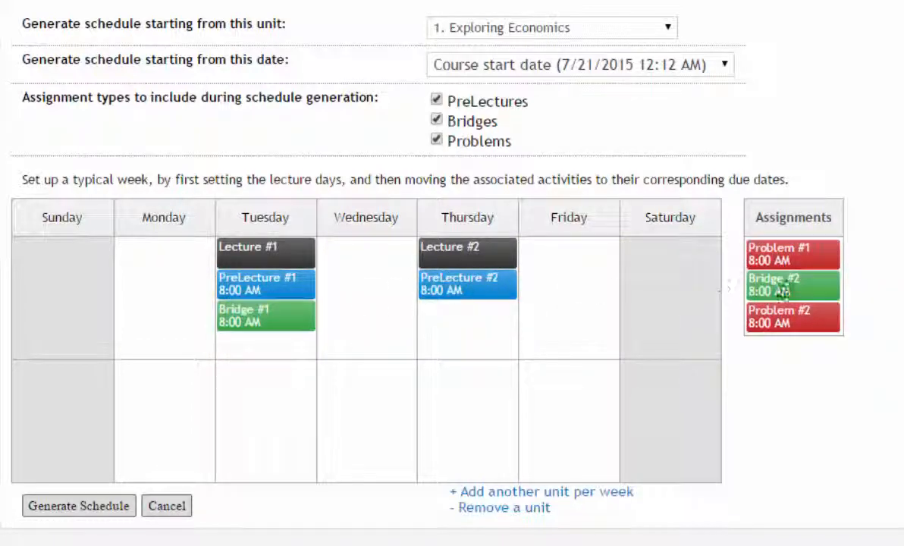
{"action": "left_click_drag", "start_coordinate": [791, 285], "coordinate": [467, 314]}
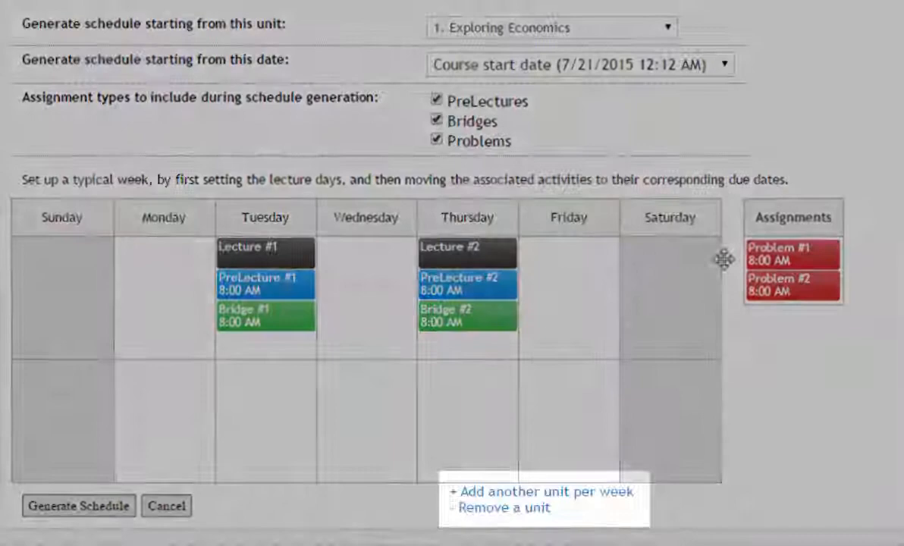
{"action": "left_click_drag", "start_coordinate": [791, 253], "coordinate": [367, 251]}
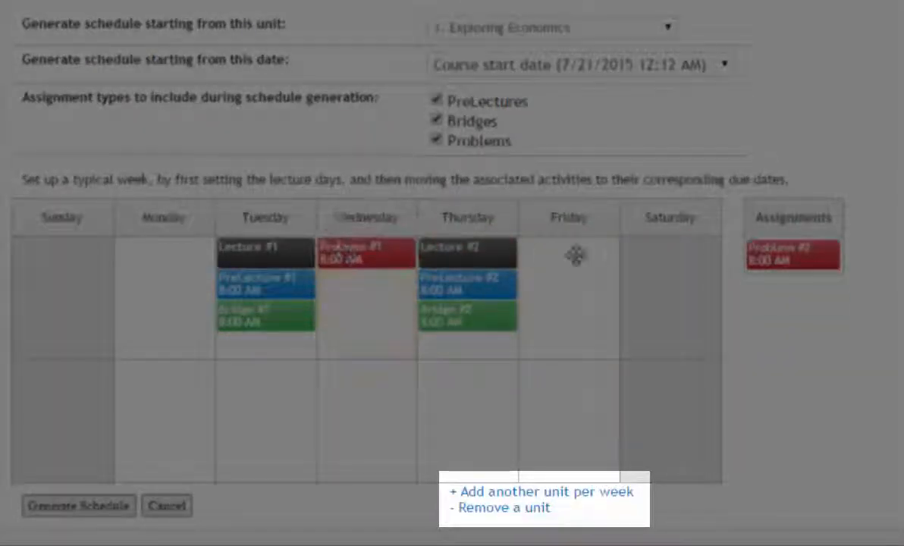
{"action": "left_click_drag", "start_coordinate": [791, 255], "coordinate": [567, 249]}
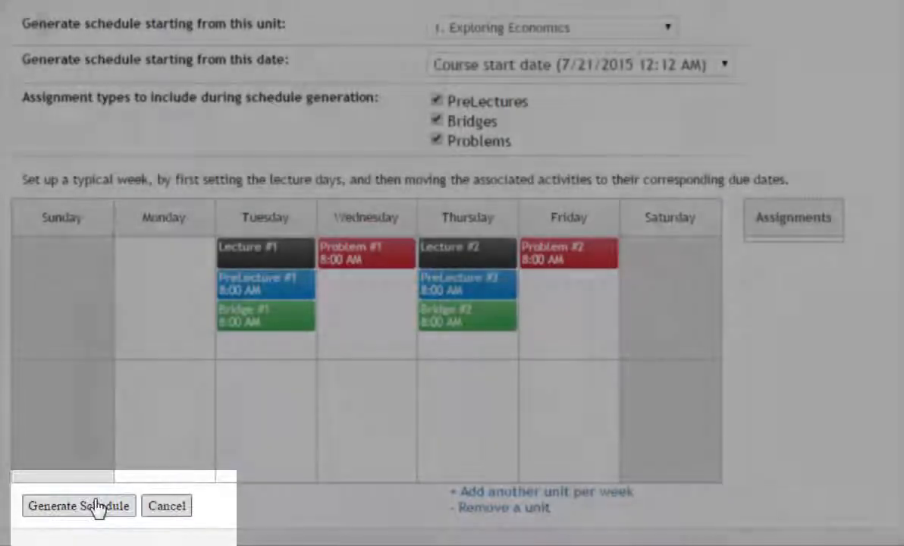
Generate the schedule onto the term calendar, check the events and return to Instructor Links.
{"action": "left_click", "coordinate": [79, 507]}
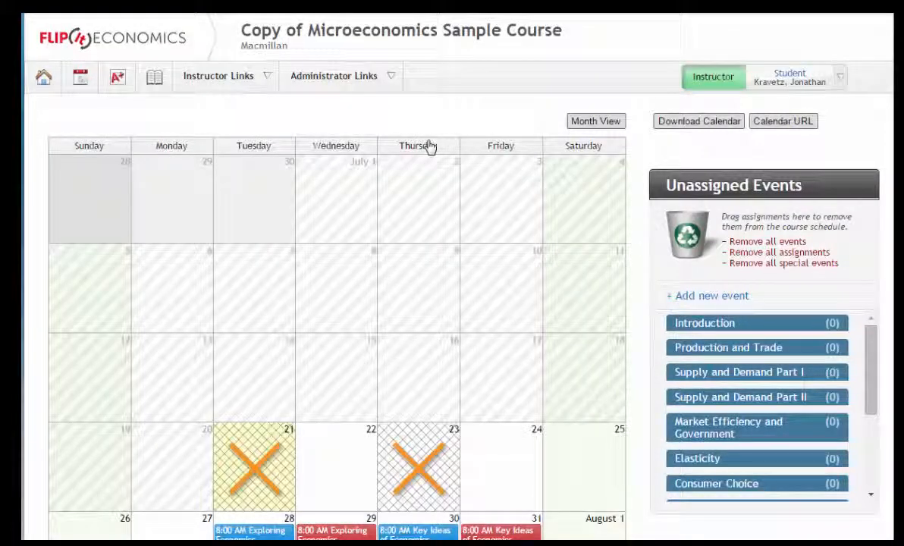
{"action": "scroll", "scroll_direction": "down", "scroll_amount": 3}
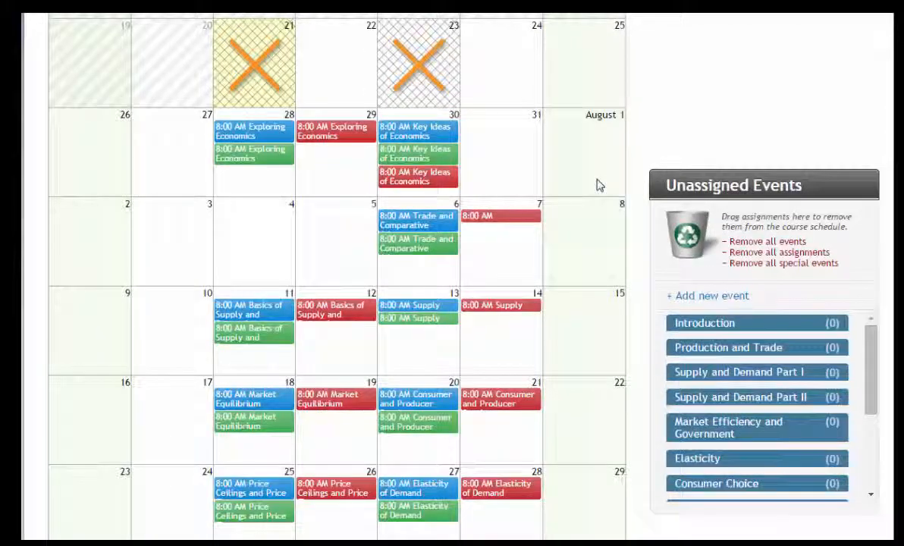
{"action": "left_click", "coordinate": [500, 216]}
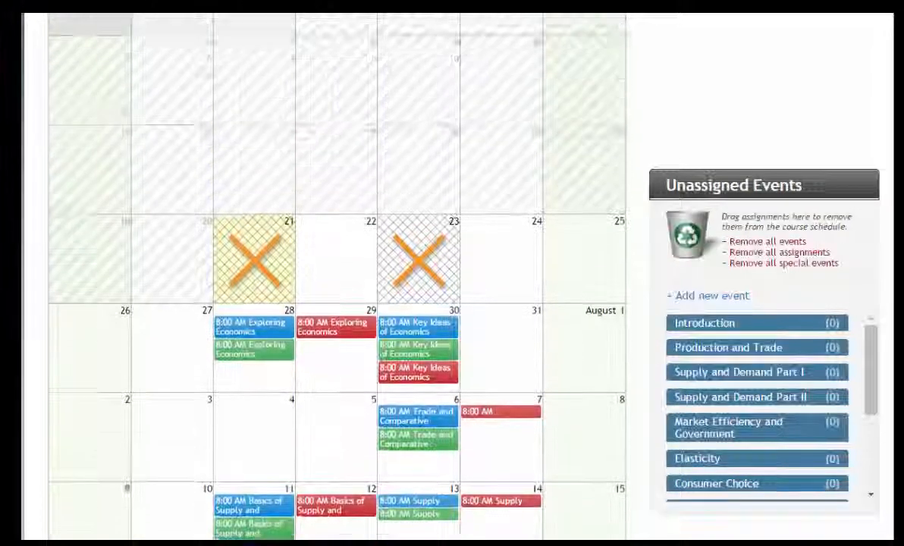
{"action": "left_click", "coordinate": [218, 75]}
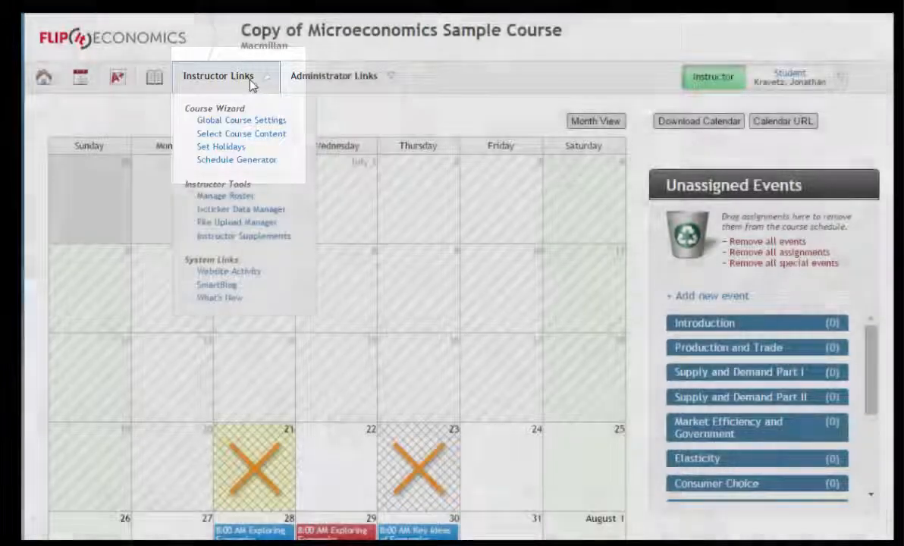
Make the Global Course Settings form editable so visibility and copy options can be ticked.
{"action": "left_click", "coordinate": [240, 119]}
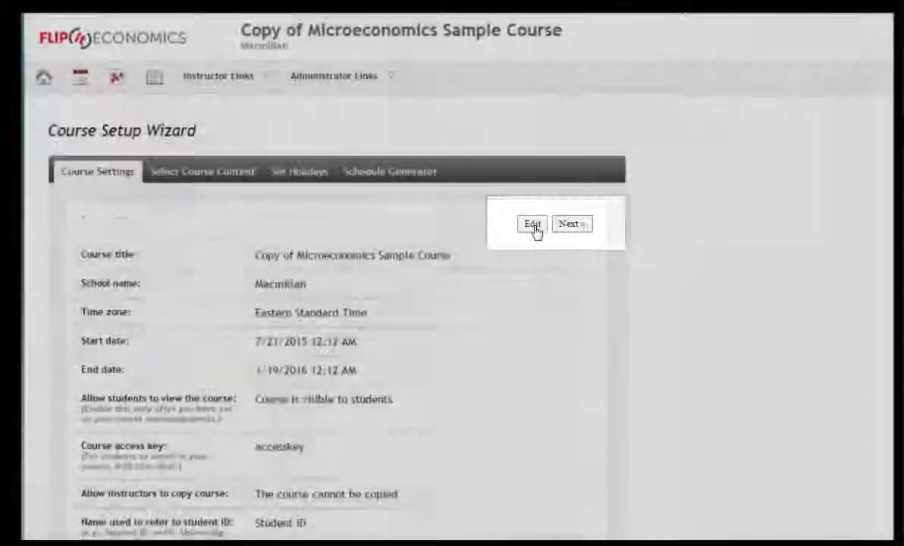
{"action": "left_click", "coordinate": [530, 225]}
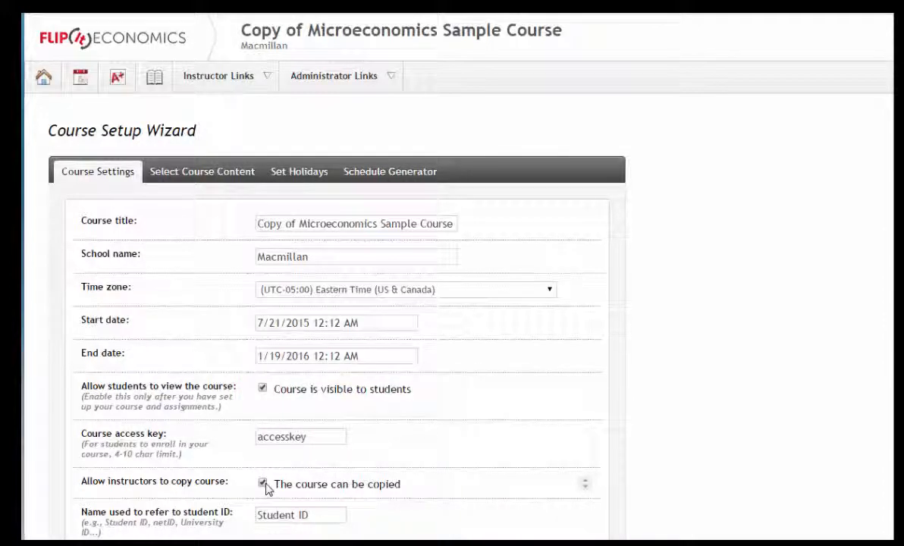
{"action": "mouse_move", "coordinate": [698, 398]}
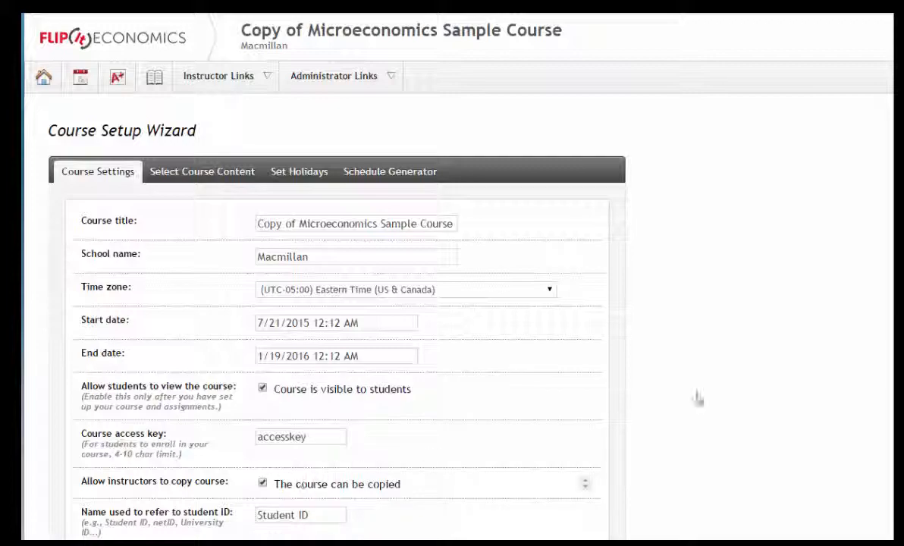